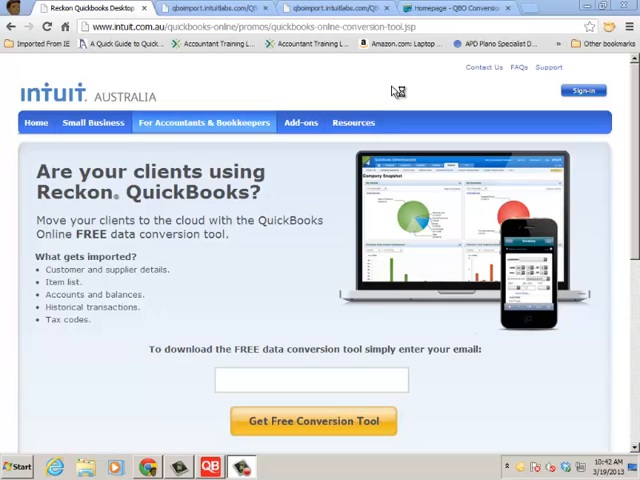
mouse_move(393, 90)
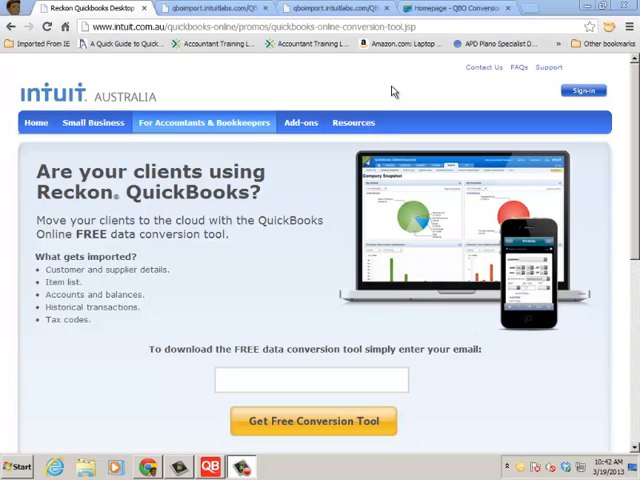
mouse_move(375, 88)
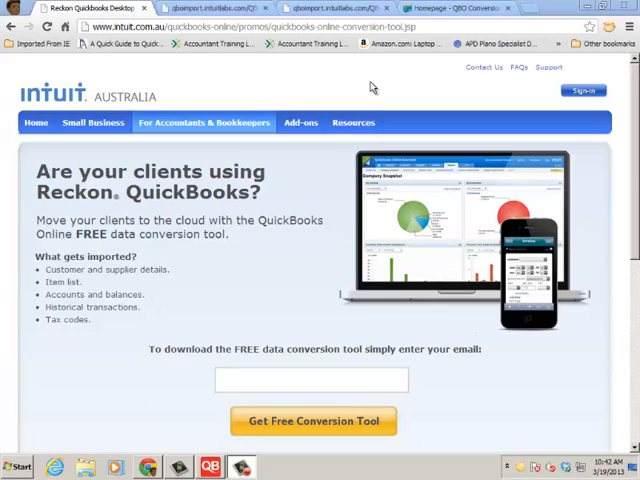
mouse_move(216, 89)
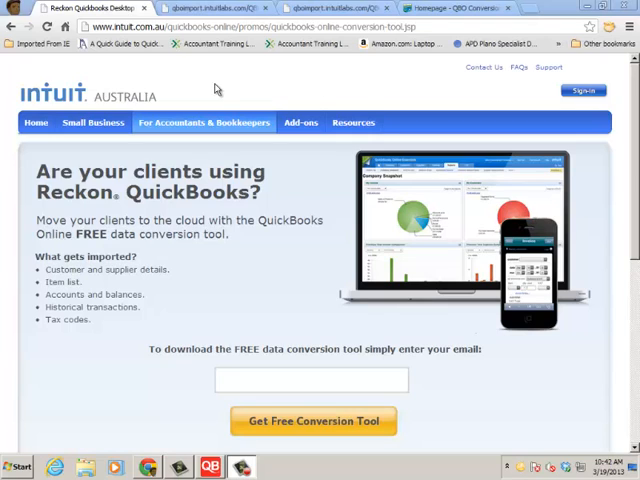
mouse_move(175, 58)
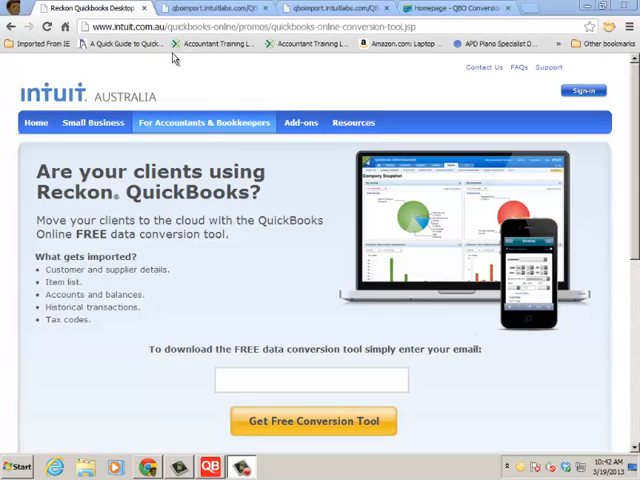
mouse_move(608, 403)
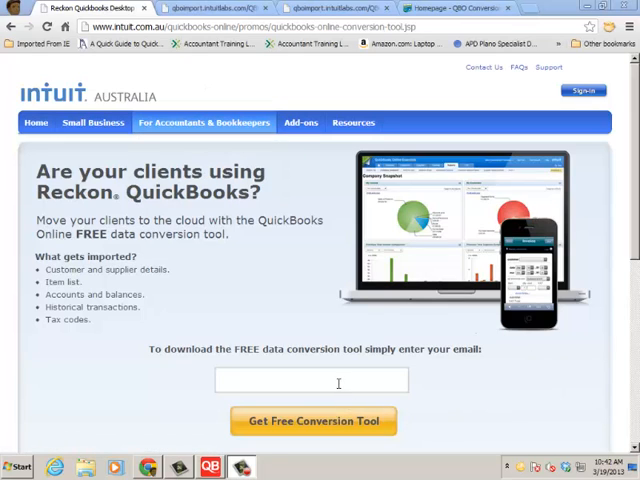
Submit the woody email for the free conversion tool, start the download, then cancel saving
text(woody)
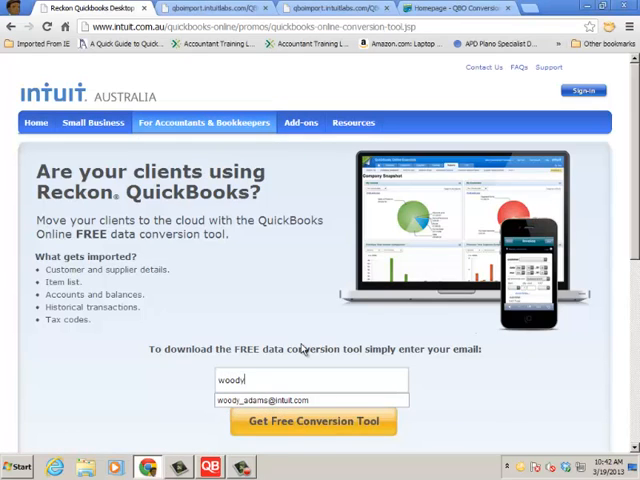
click(312, 399)
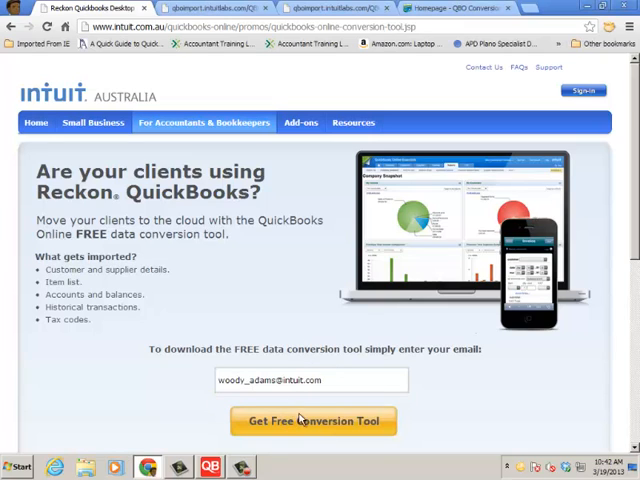
click(313, 421)
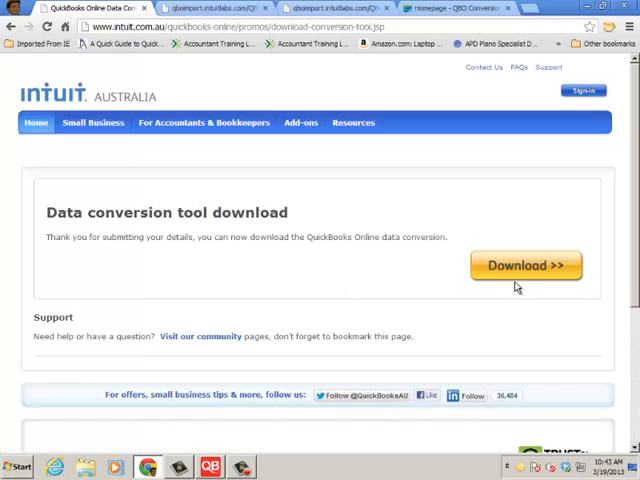
click(525, 265)
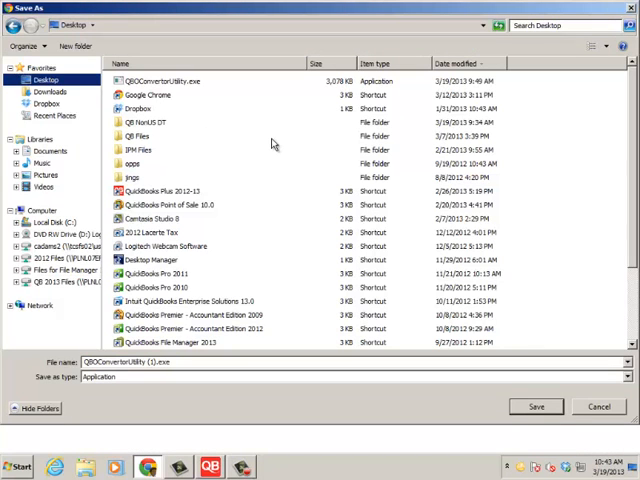
mouse_move(273, 143)
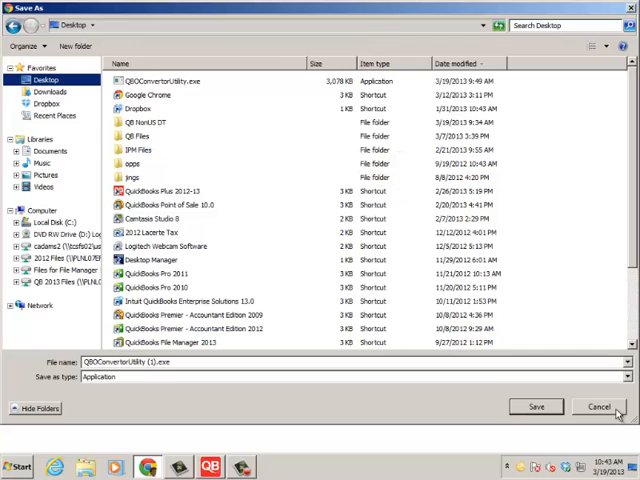
click(597, 407)
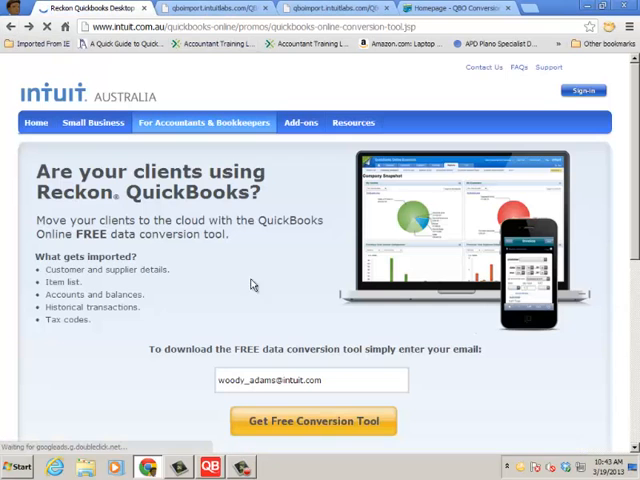
Scroll the conversion tool page down to the Need help support links
scroll(down, 3)
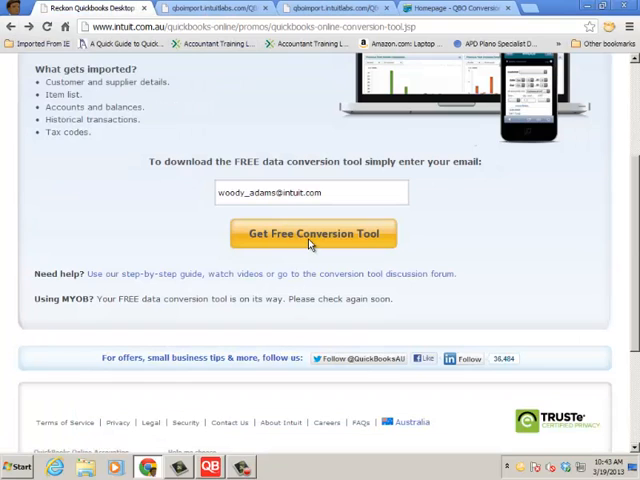
mouse_move(188, 277)
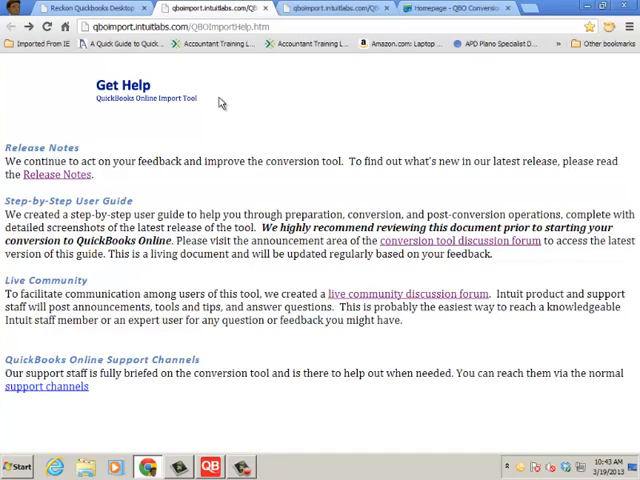
mouse_move(425, 247)
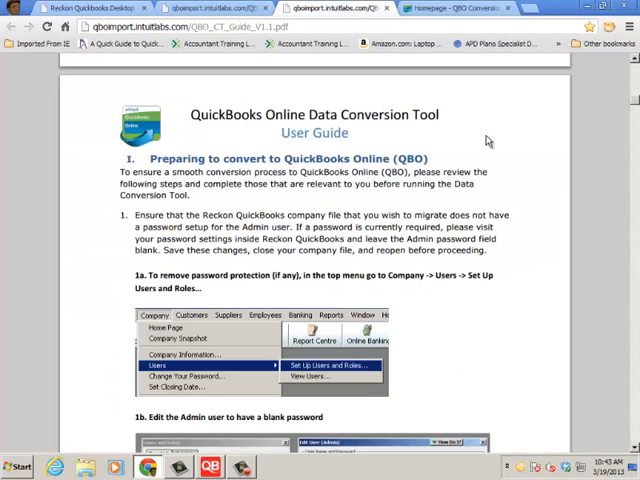
mouse_move(513, 155)
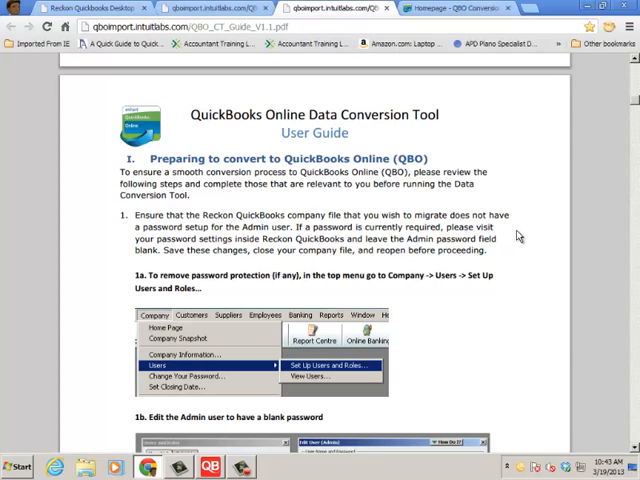
Scroll through section I of the QBO_CT_Guide PDF on preparing to convert
scroll(down, 3)
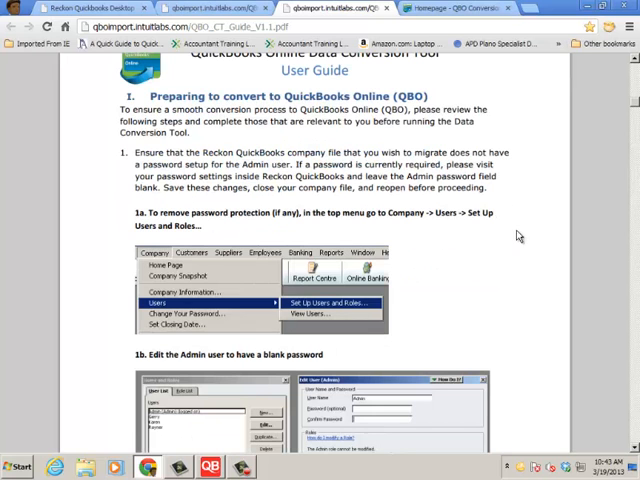
scroll(up, 3)
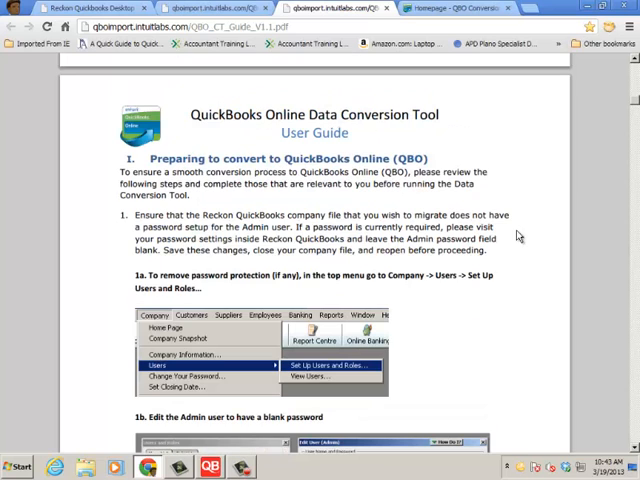
mouse_move(521, 147)
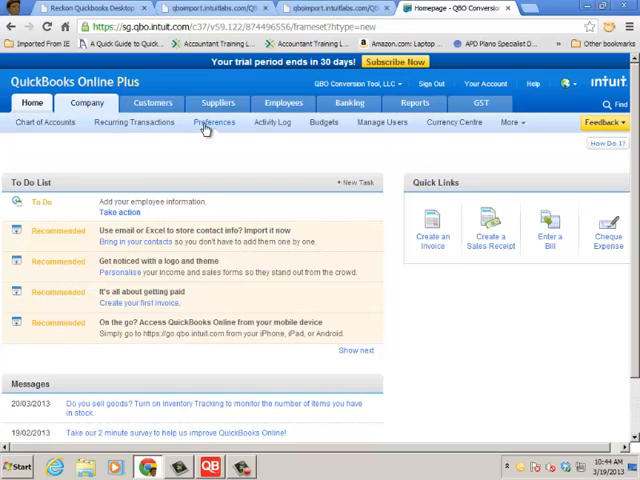
Open Company > Preferences and scroll down to the company contact email
click(213, 122)
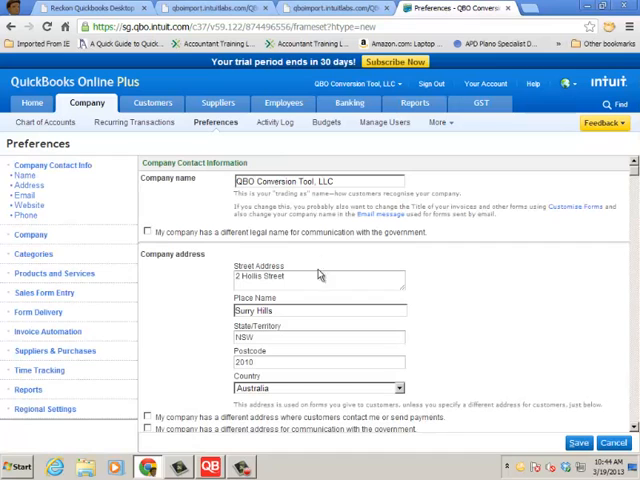
scroll(down, 3)
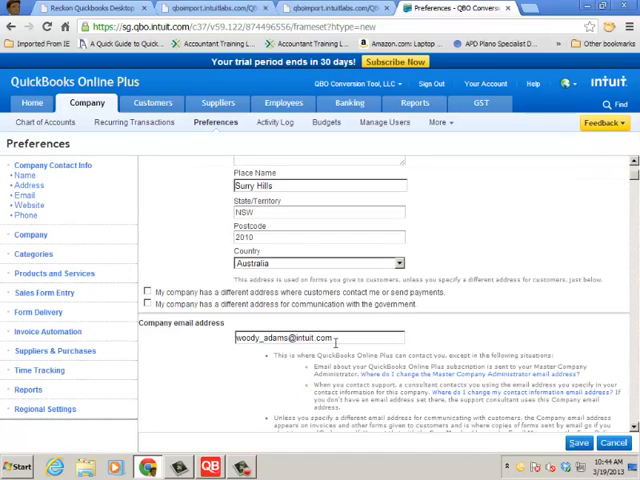
scroll(down, 3)
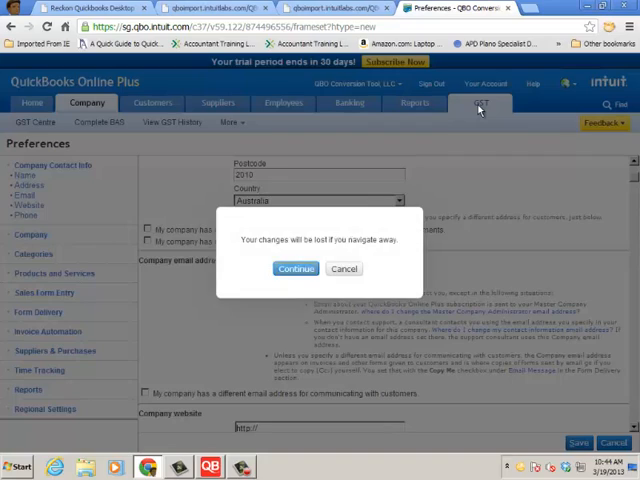
click(295, 268)
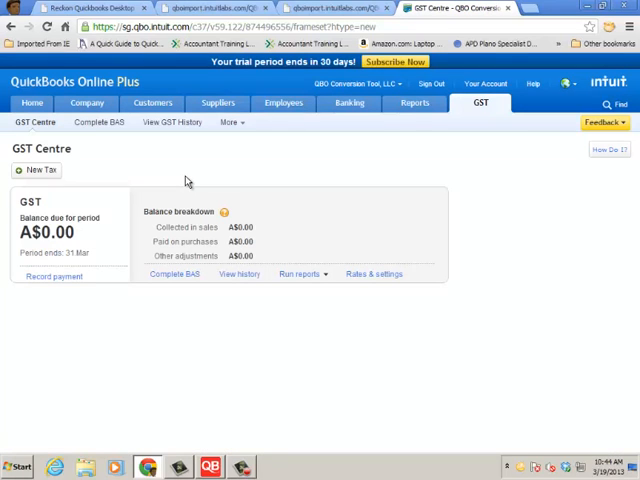
mouse_move(389, 240)
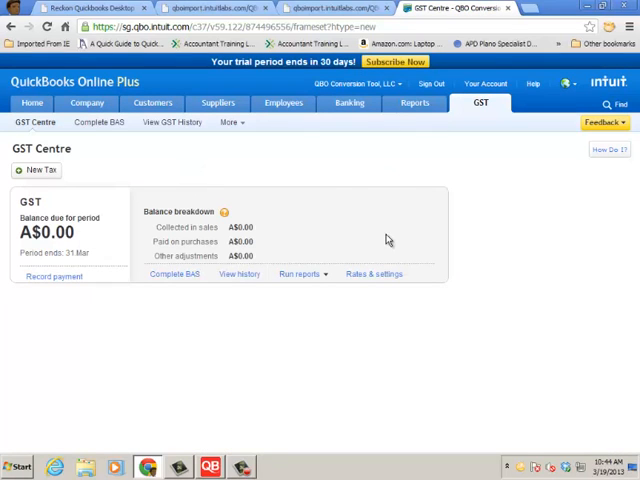
mouse_move(393, 165)
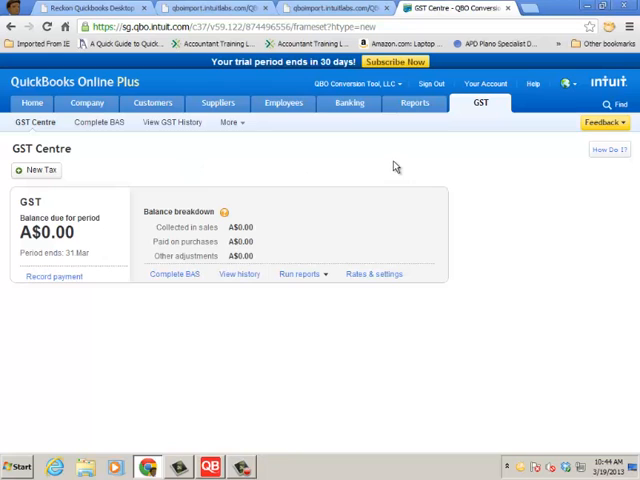
mouse_move(383, 279)
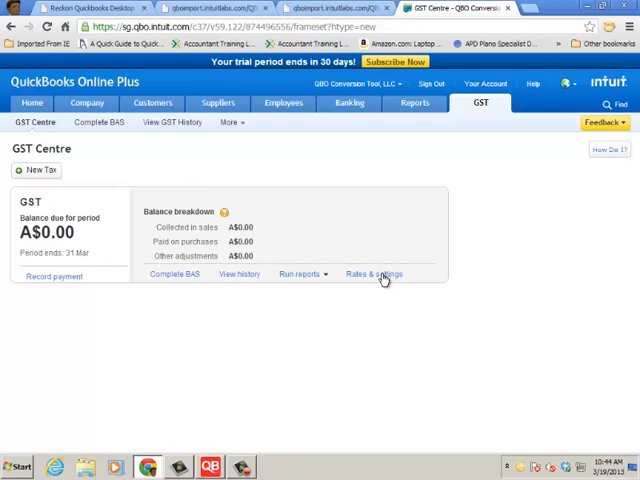
click(372, 274)
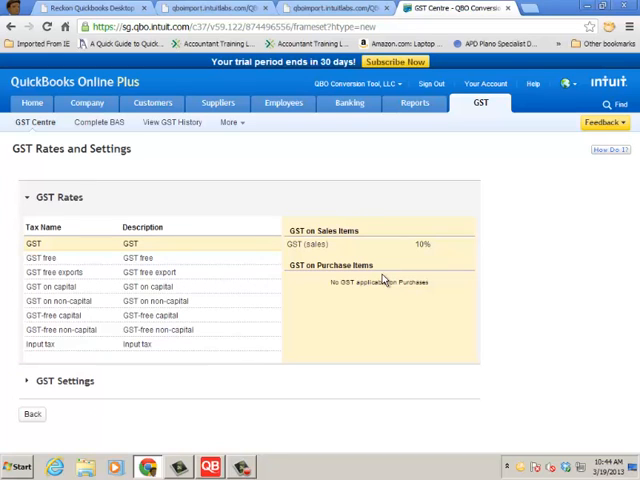
click(34, 122)
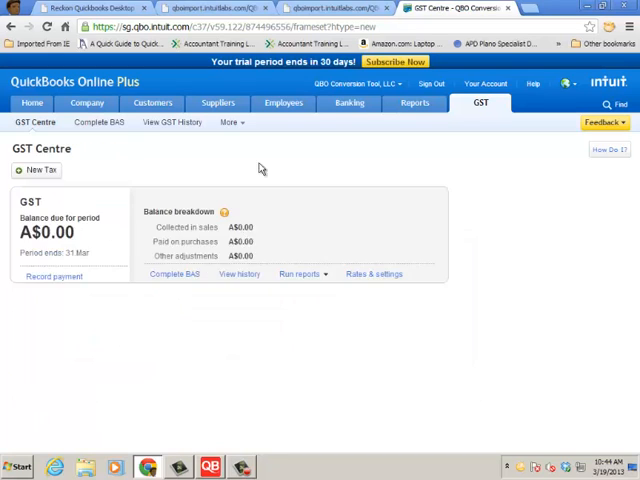
mouse_move(146, 198)
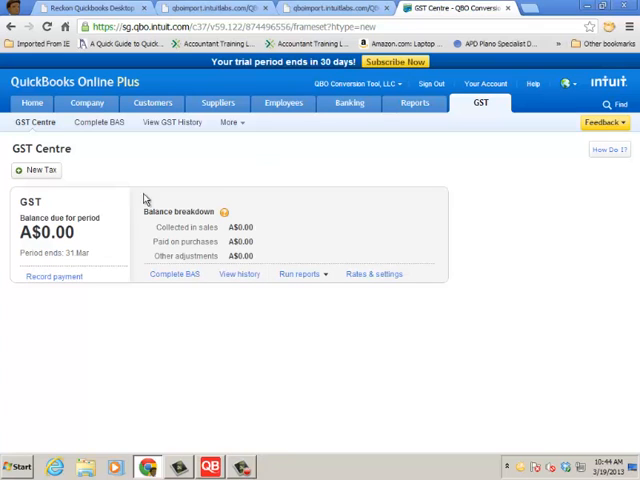
Add an additional tax code with name and description 10%, applying to Purchases
click(37, 170)
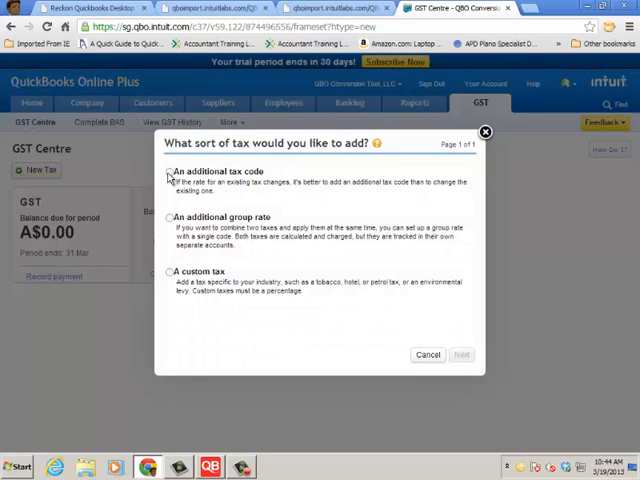
click(170, 171)
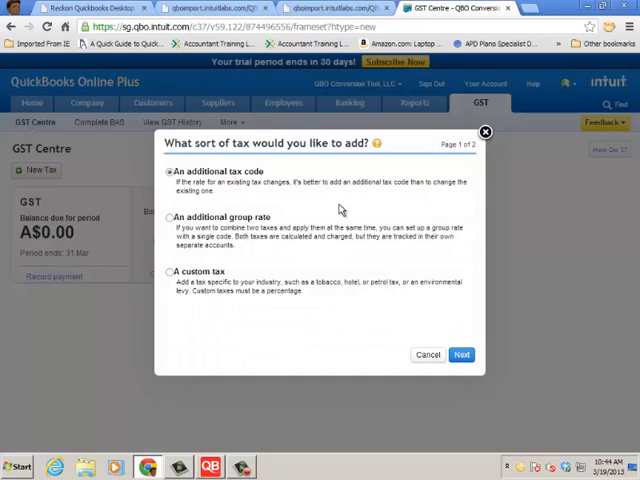
mouse_move(448, 280)
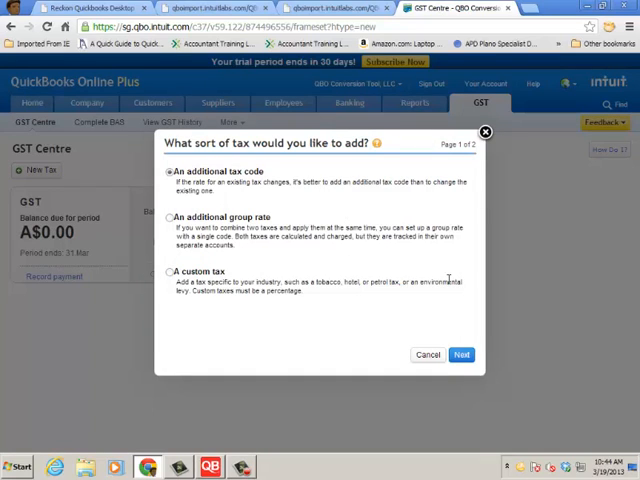
click(461, 354)
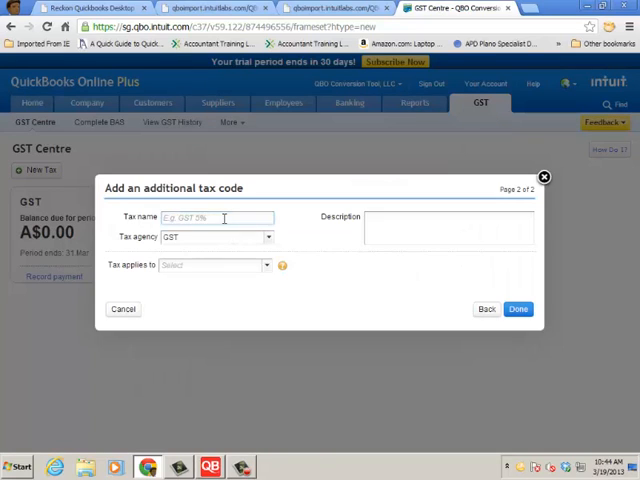
text(10)
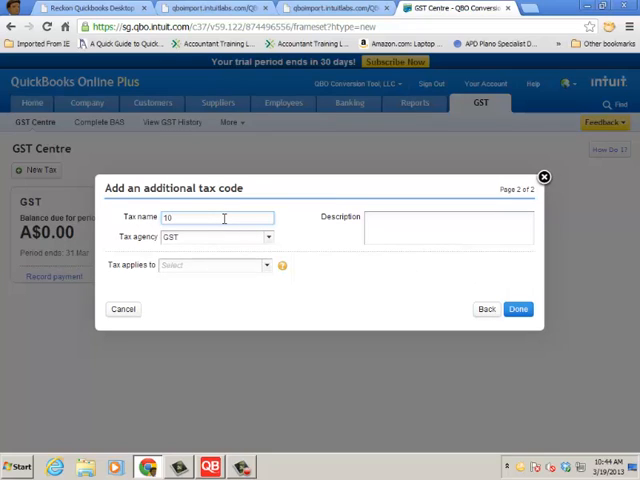
text(%)
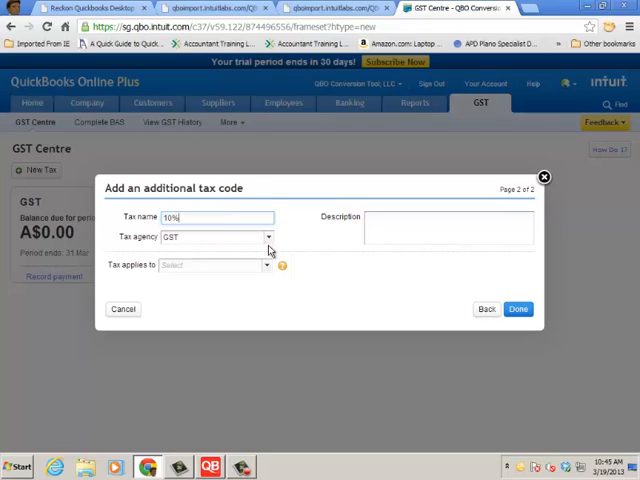
text(10%)
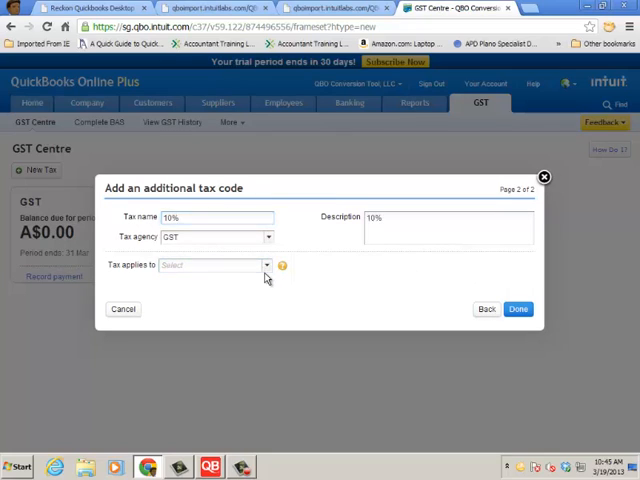
click(210, 265)
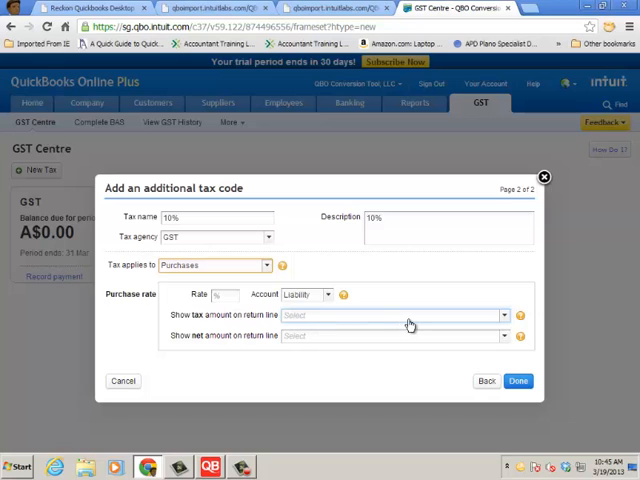
mouse_move(434, 280)
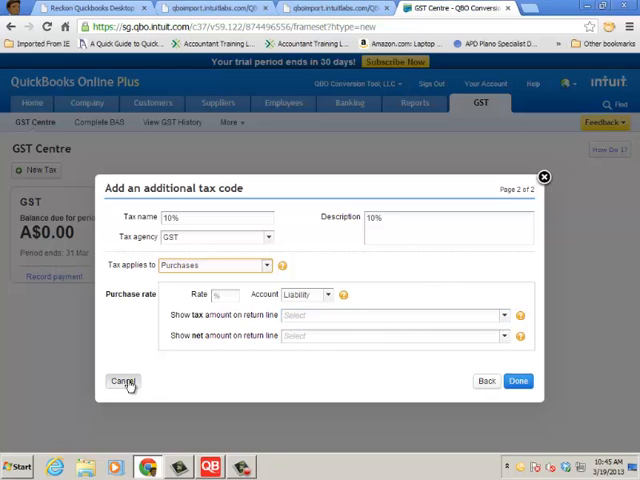
Cancel the 10% tax code setup and sign out of QuickBooks Online
click(121, 381)
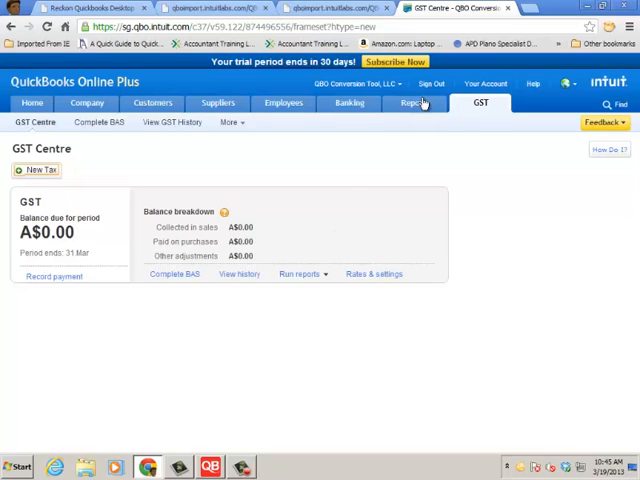
mouse_move(430, 84)
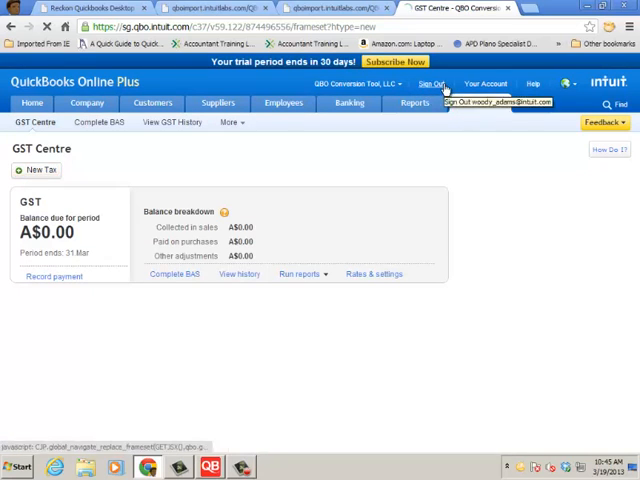
click(340, 8)
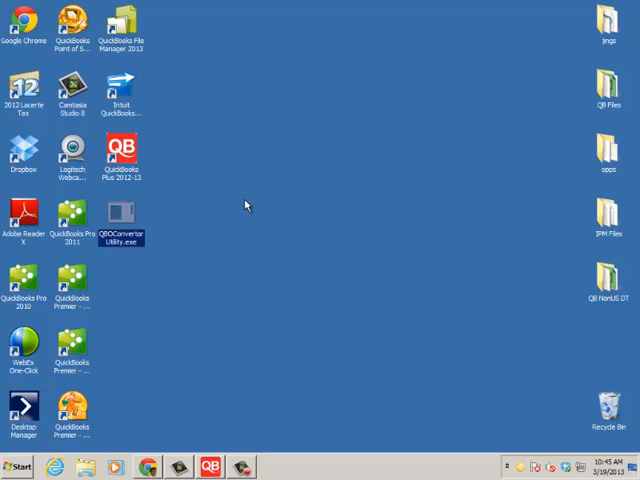
mouse_move(122, 217)
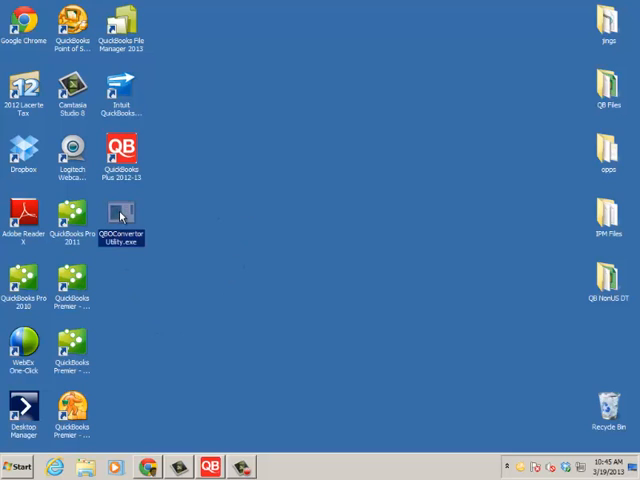
Run QBOConvertorUtility.exe from the desktop, allowing it past the security warning
double_click(120, 217)
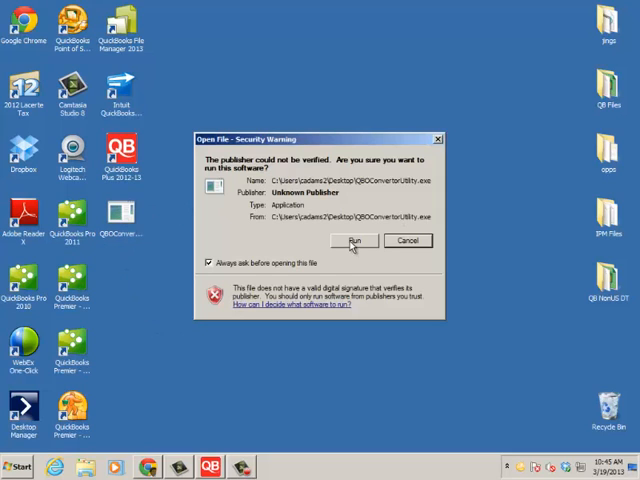
click(356, 240)
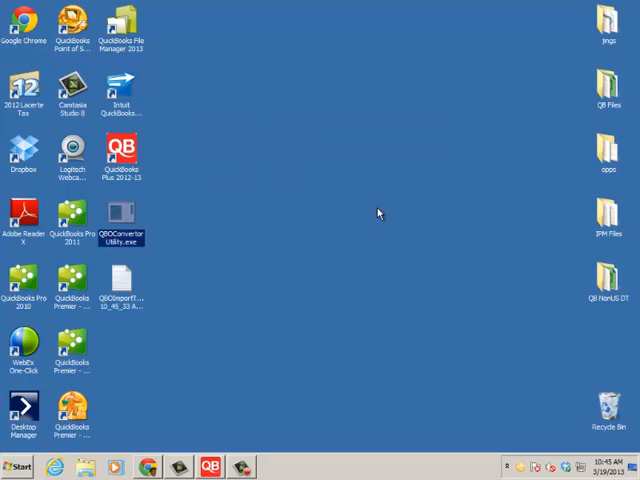
double_click(120, 215)
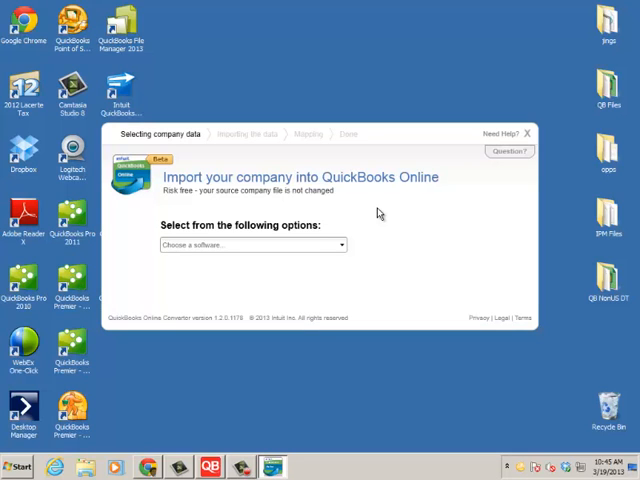
Pick Reckon QuickBooks 2012-13 from the source software dropdown
click(340, 244)
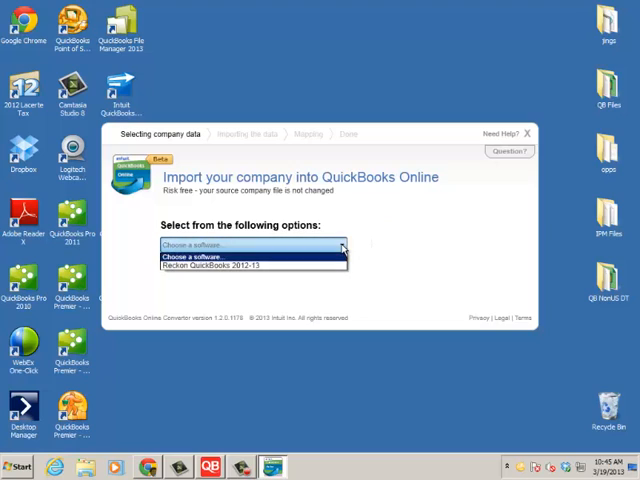
mouse_move(240, 266)
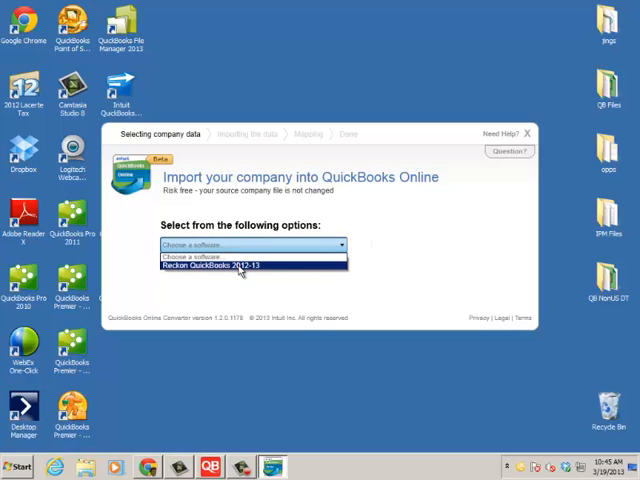
click(250, 265)
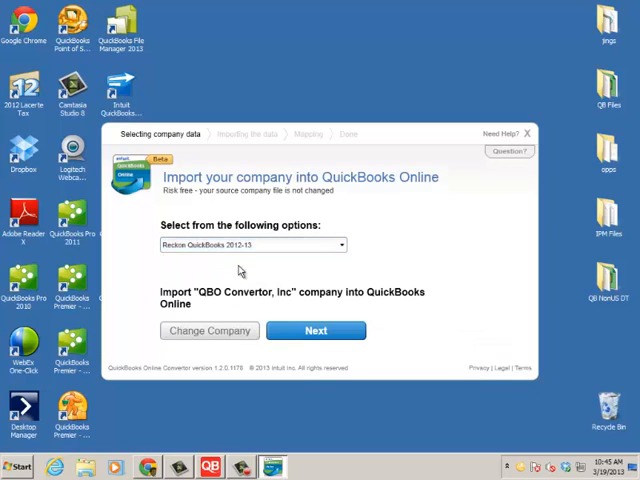
mouse_move(445, 250)
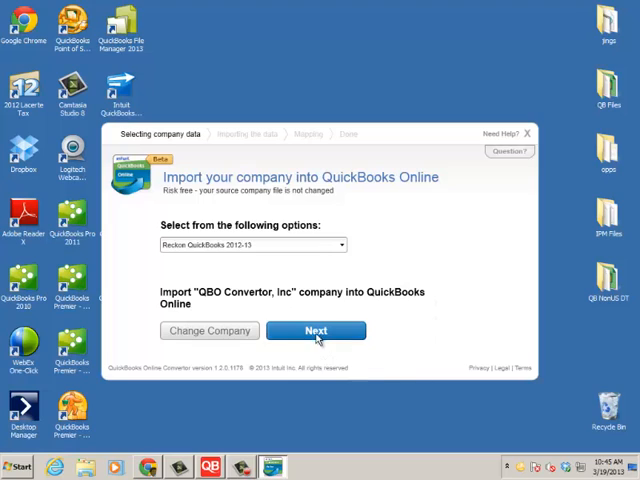
click(316, 330)
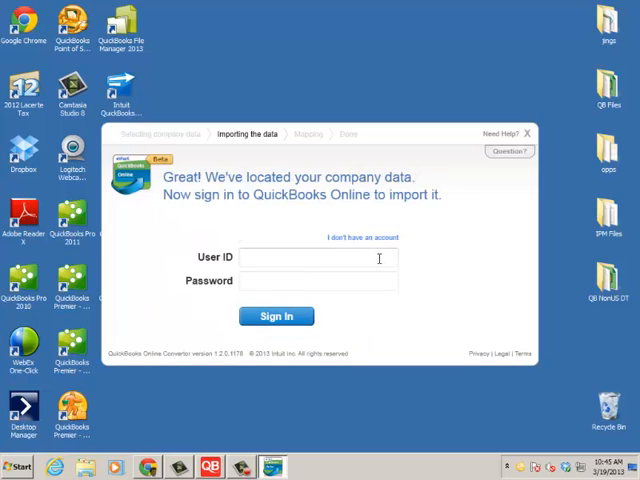
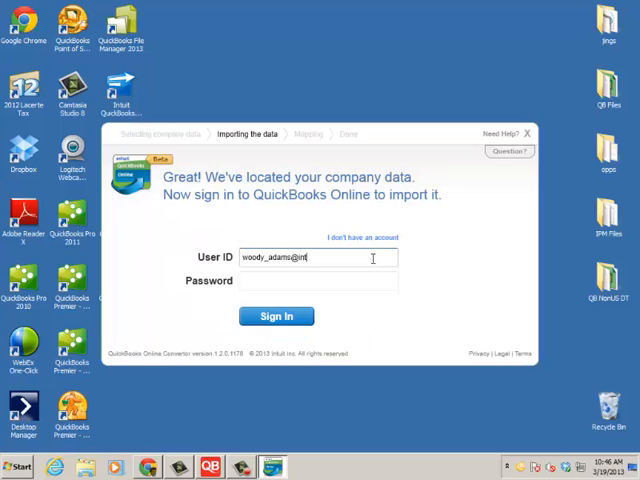
click(318, 280)
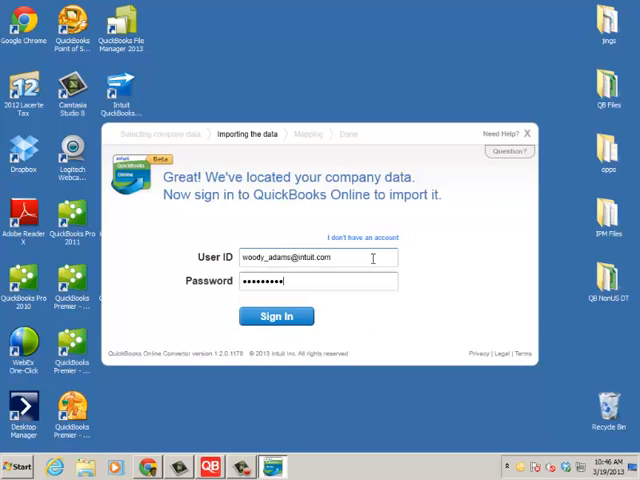
click(276, 316)
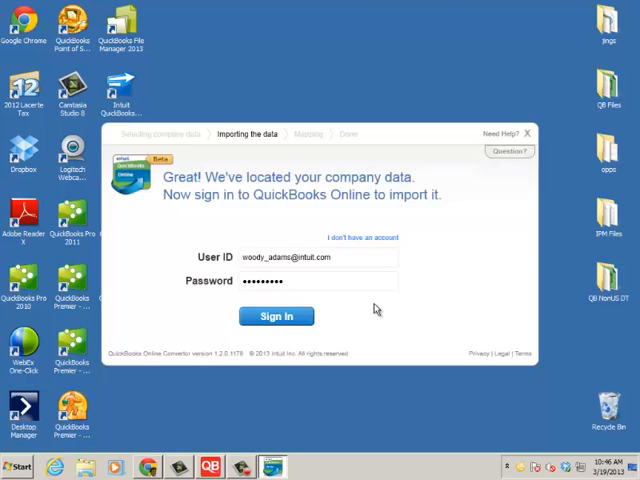
click(276, 316)
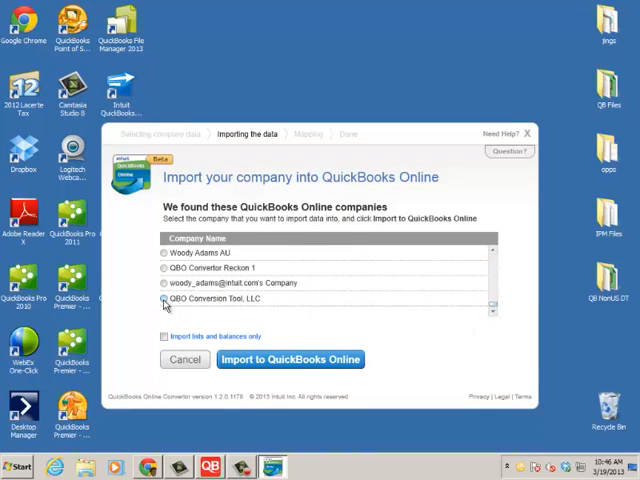
Select QBO Conversion Tool, LLC and start the import to QuickBooks Online
click(165, 298)
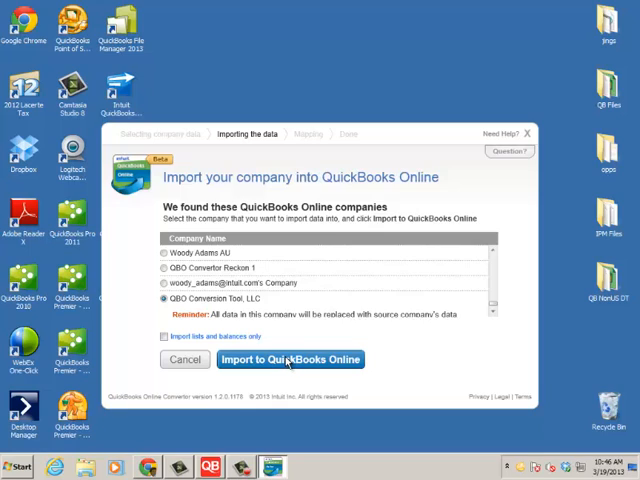
mouse_move(309, 332)
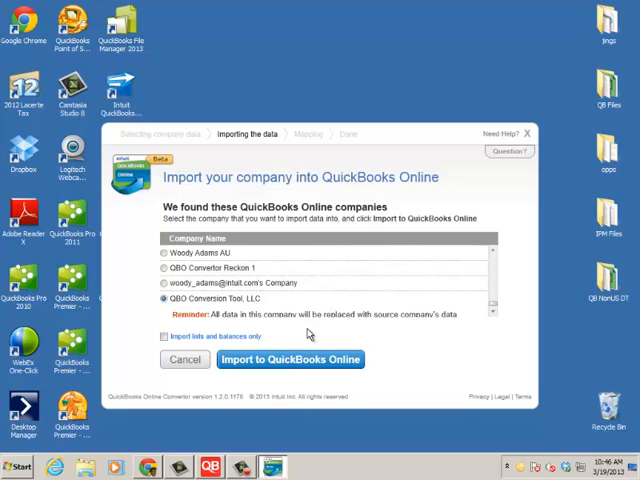
mouse_move(277, 333)
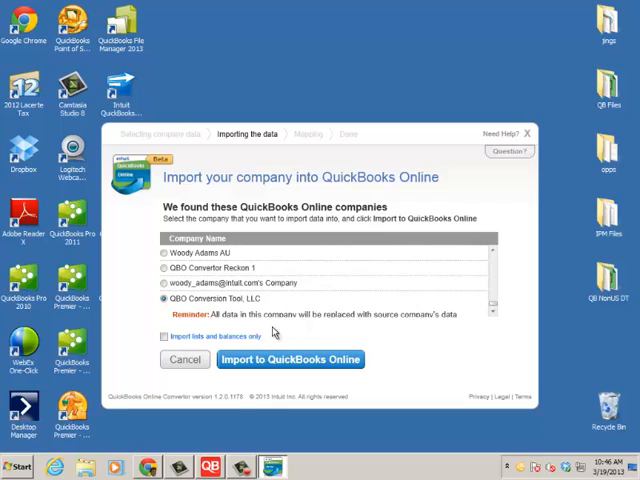
mouse_move(318, 330)
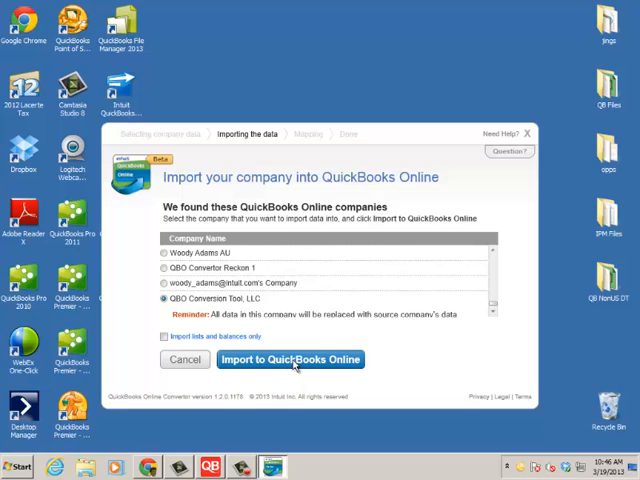
click(290, 359)
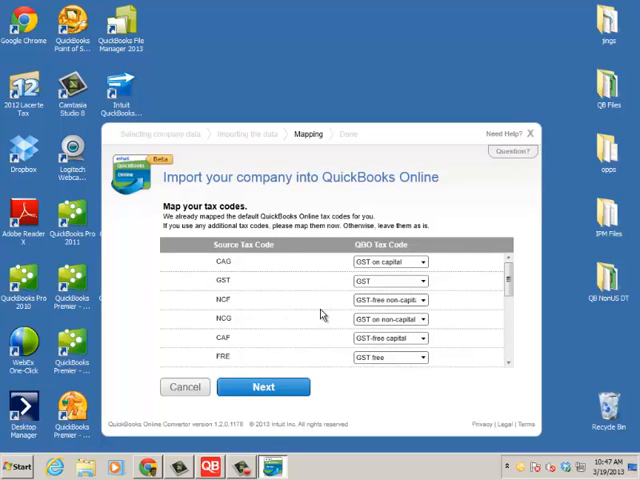
mouse_move(463, 303)
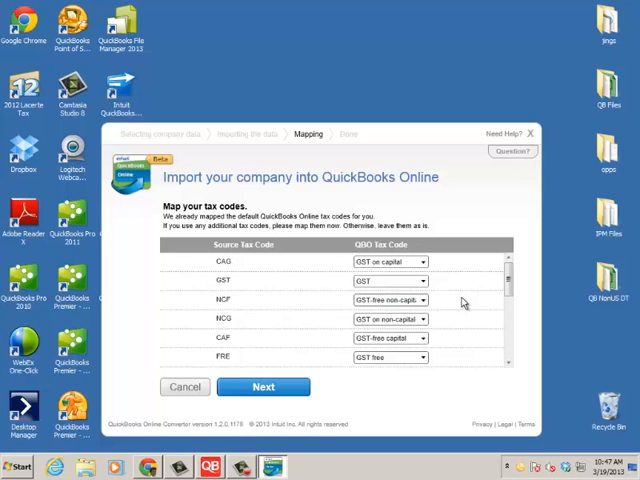
Scroll the Map your tax codes list and choose a QuickBooks Online tax code for source code CDG
scroll(down, 3)
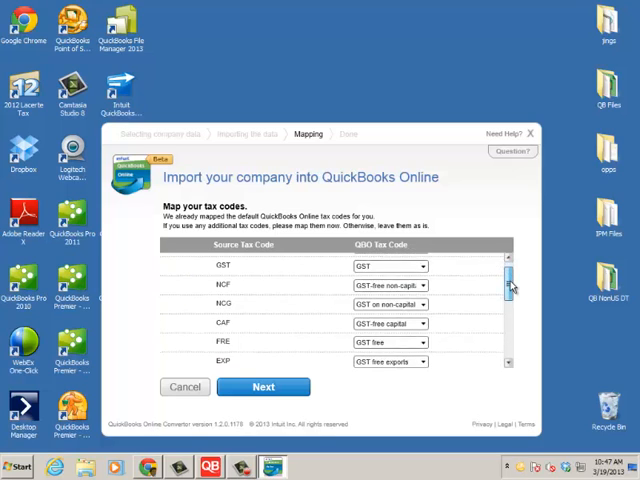
scroll(down, 3)
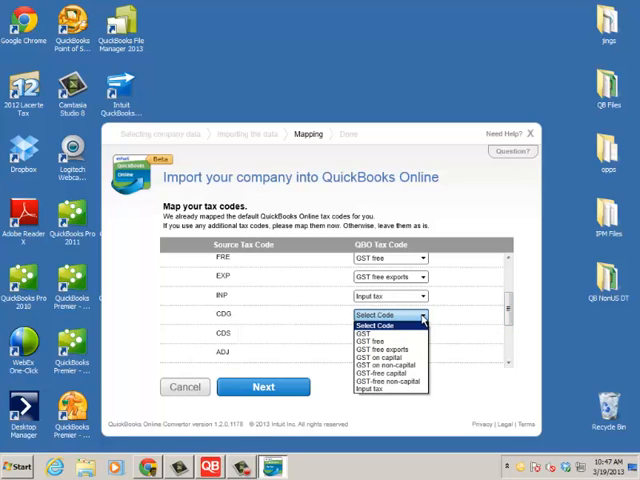
click(263, 386)
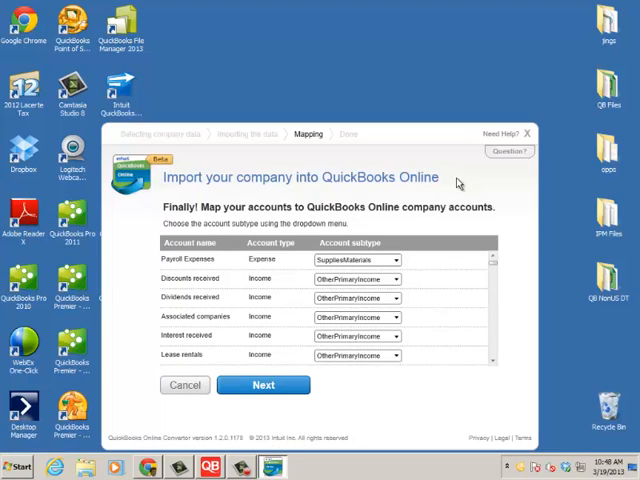
mouse_move(210, 277)
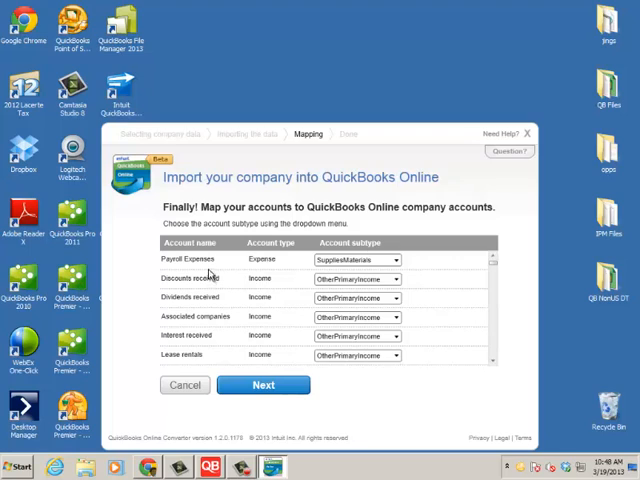
mouse_move(205, 268)
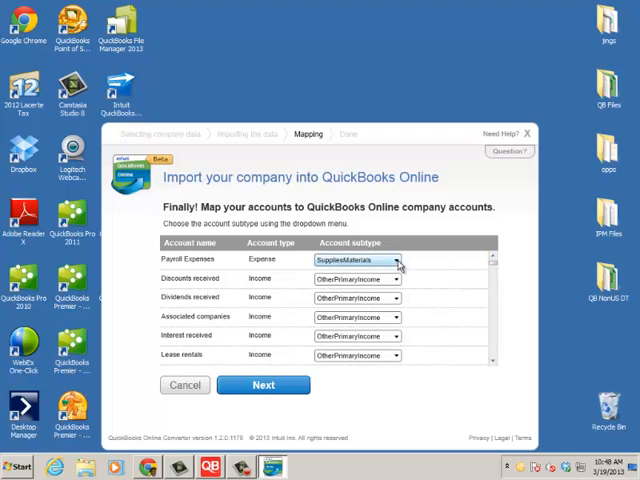
Set Payroll Expenses' account subtype to PayrollExpenses and confirm the account subtypes
click(397, 260)
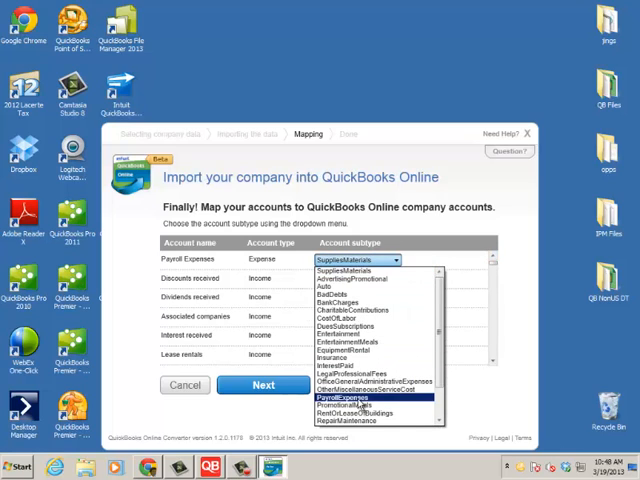
click(355, 396)
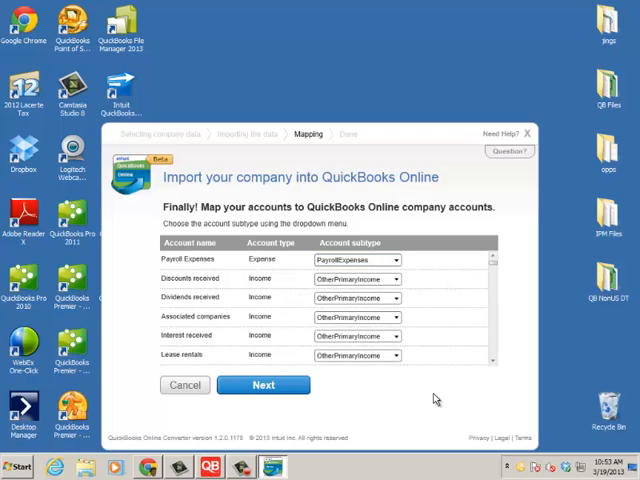
click(263, 385)
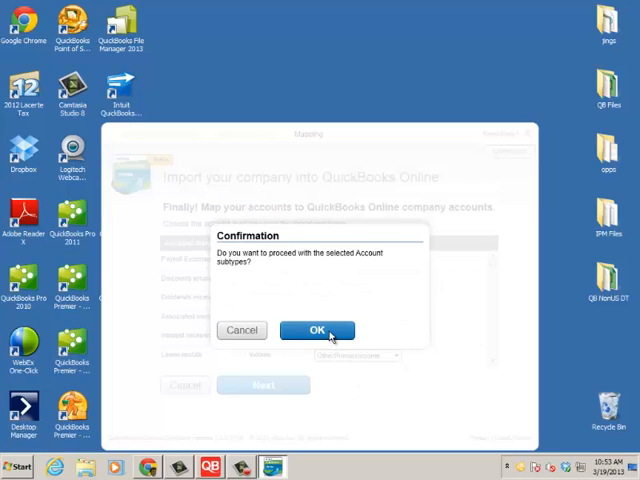
click(317, 330)
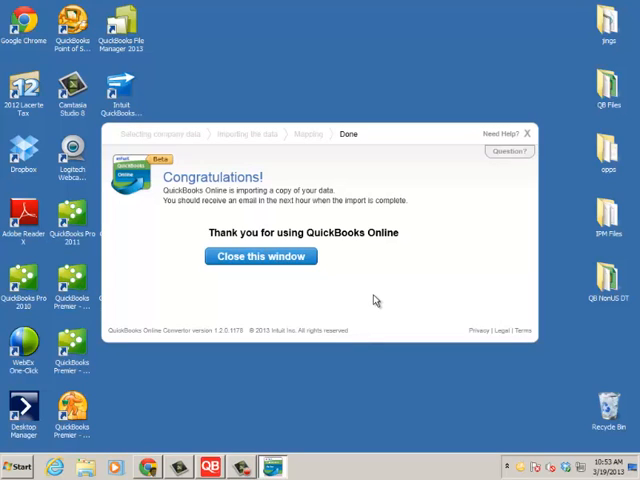
mouse_move(250, 198)
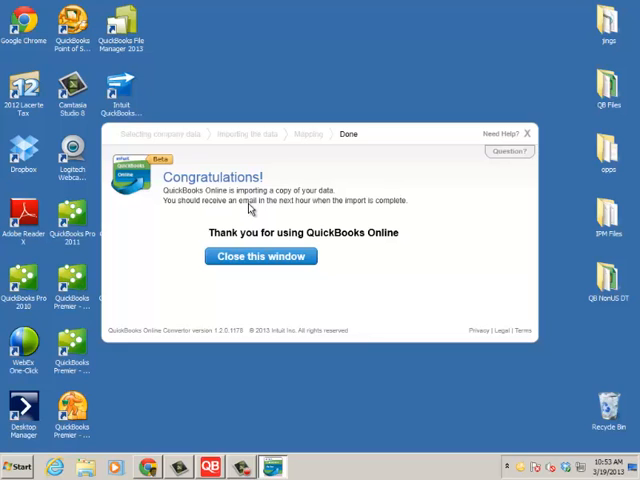
mouse_move(330, 212)
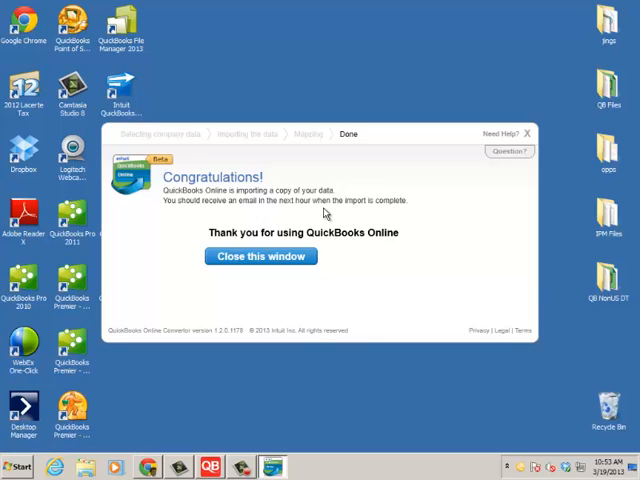